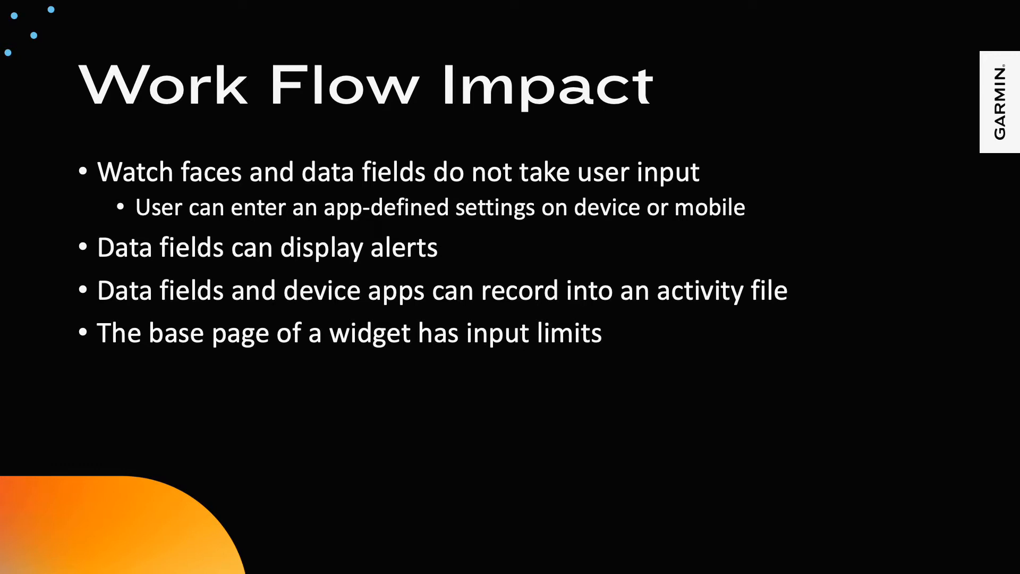
Step: Advance the slideshow from the Behaviors slide to the Hierarchical Navigation slide
{"action": "key", "text": "right"}
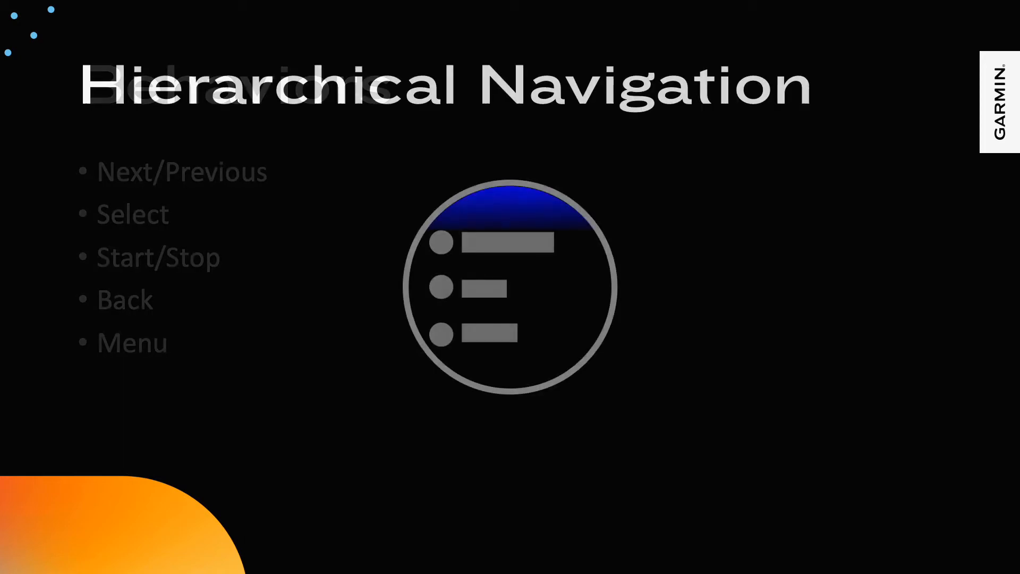